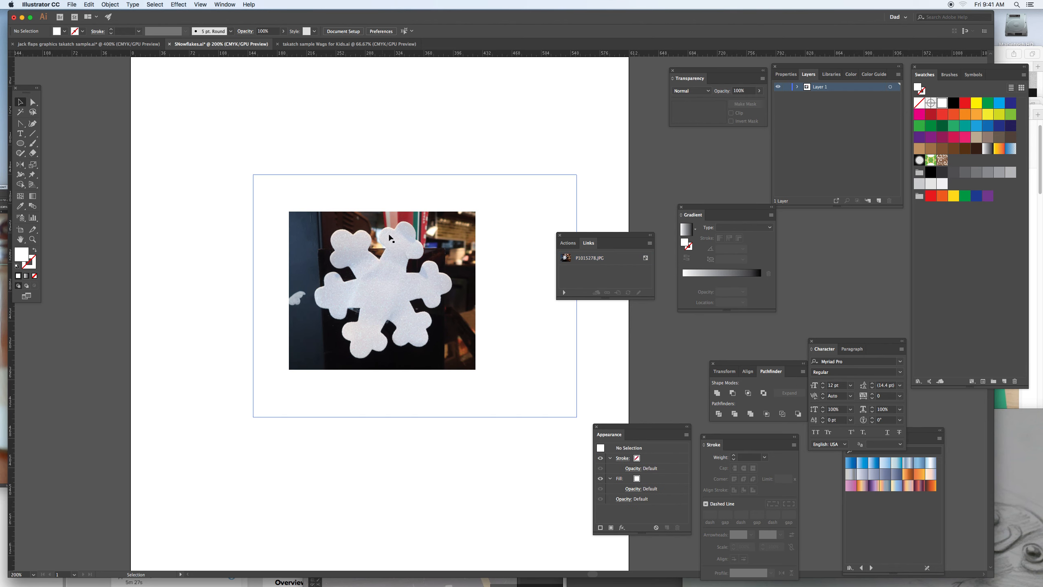
- Select the snowflake photo and rotate it until one arm stands vertical
click(381, 291)
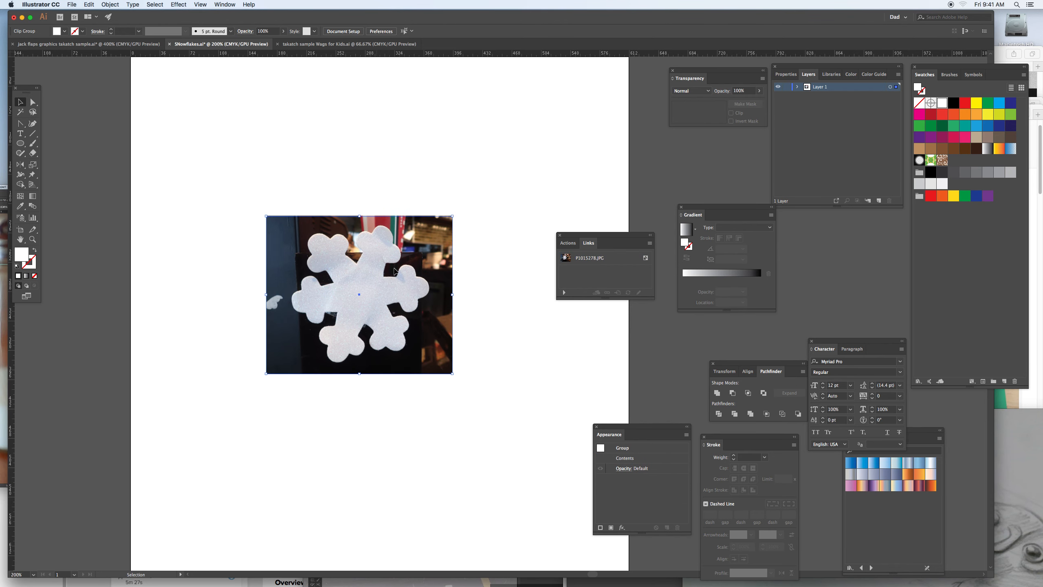
click(588, 257)
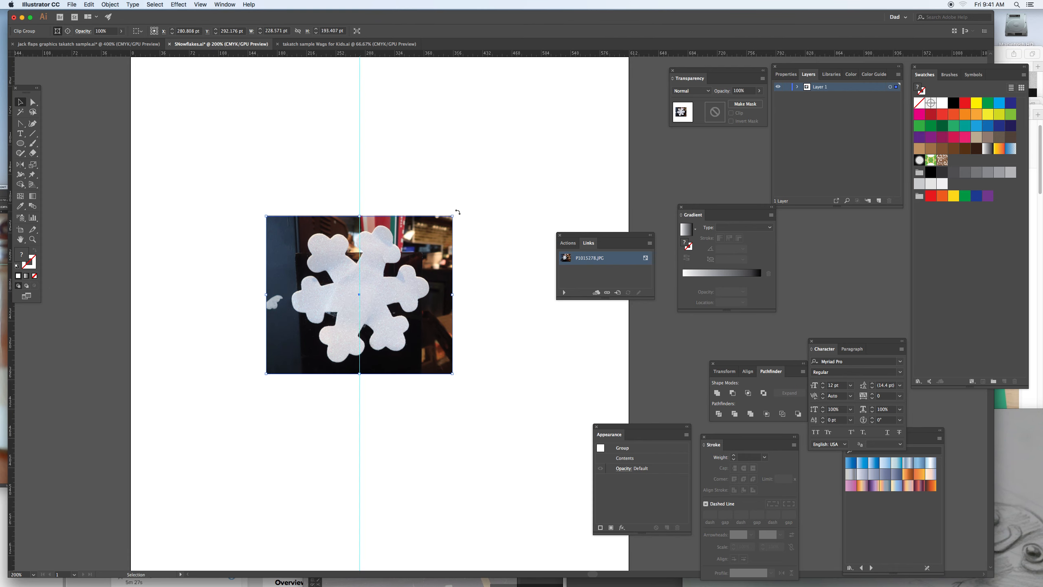
drag(450, 213, 471, 265)
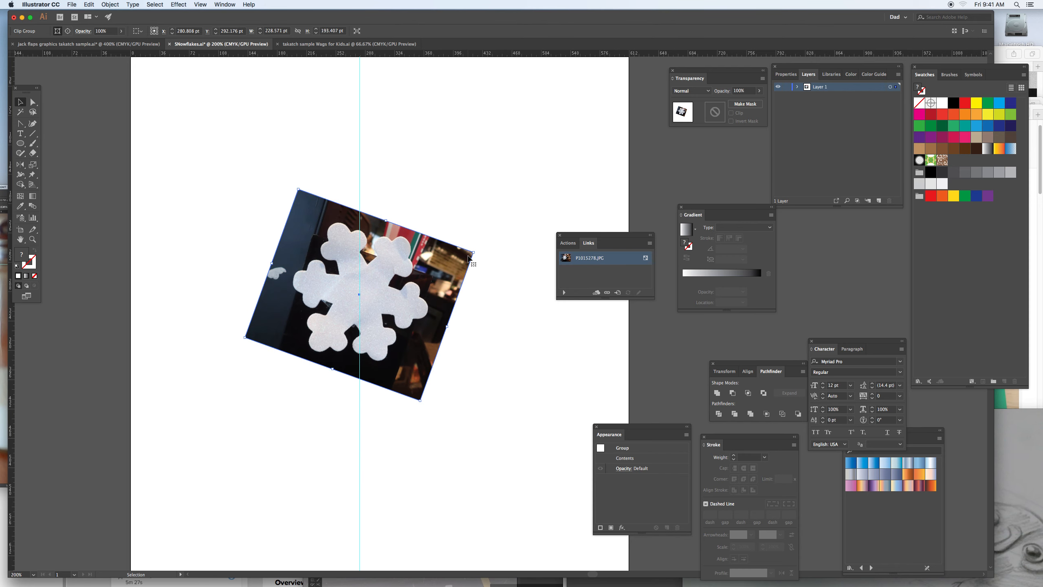
drag(473, 263, 482, 289)
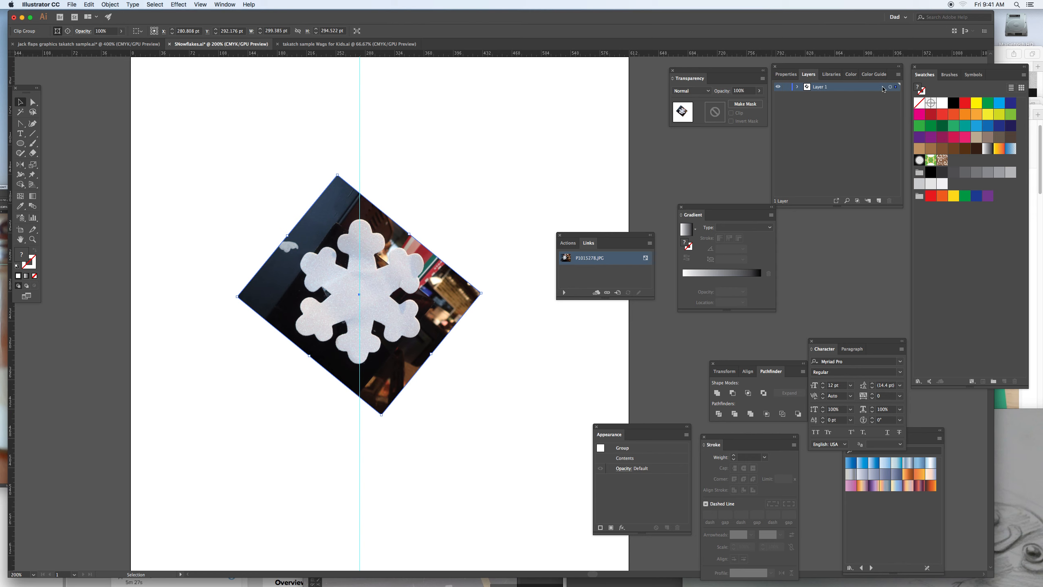
- Set Layer 1 options to Lock and Dim Images to 20%
double_click(820, 86)
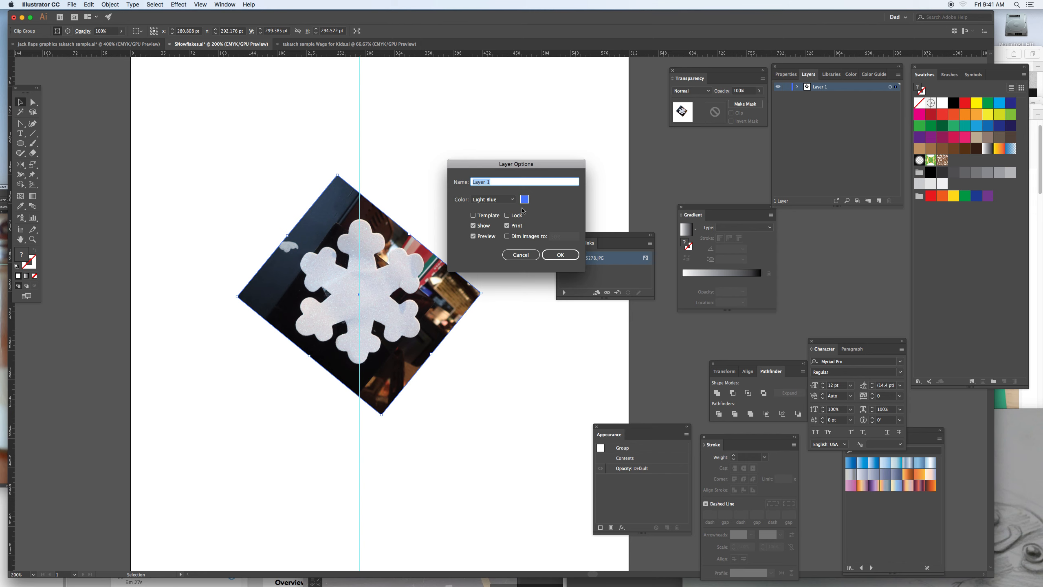
click(507, 237)
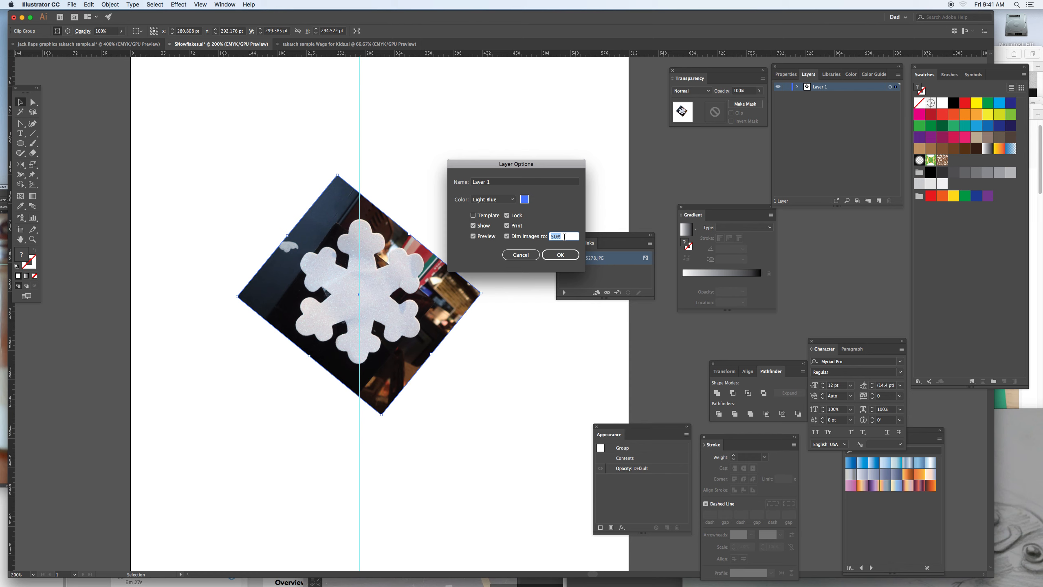
text(20)
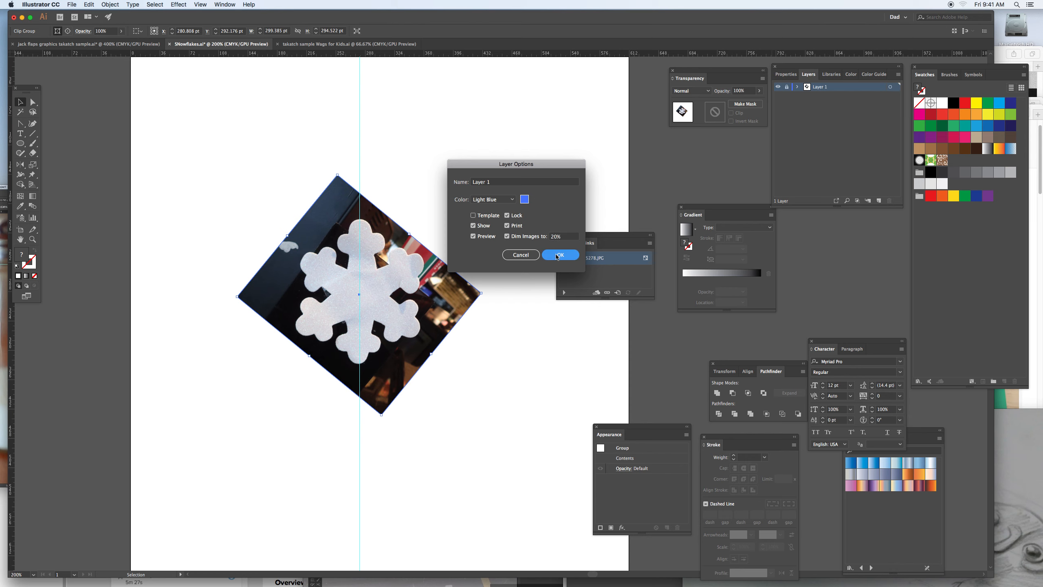
click(559, 255)
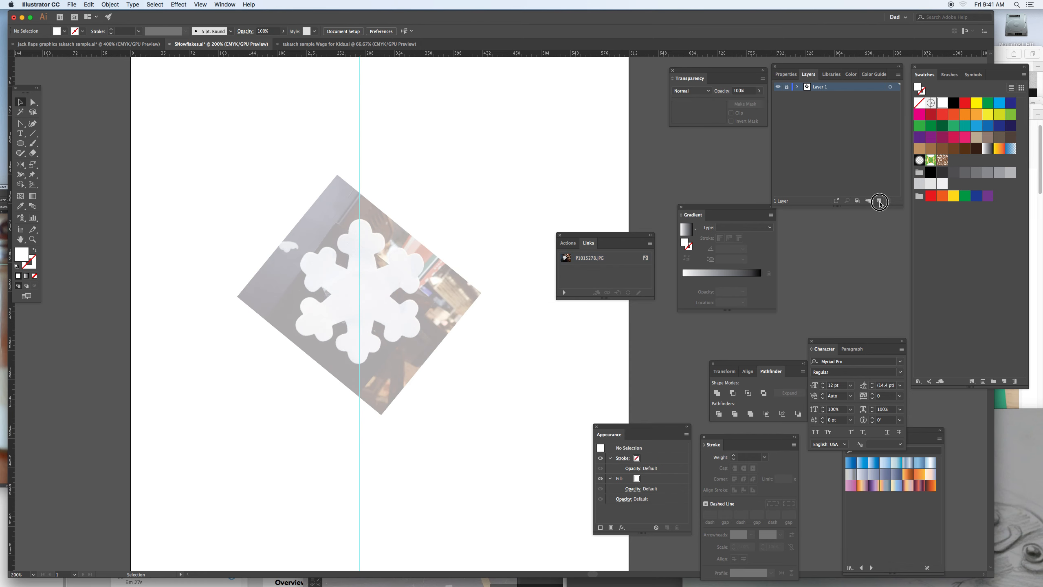
- Add a new layer and draw an orange-red filled circle over the top arm's tip
click(877, 201)
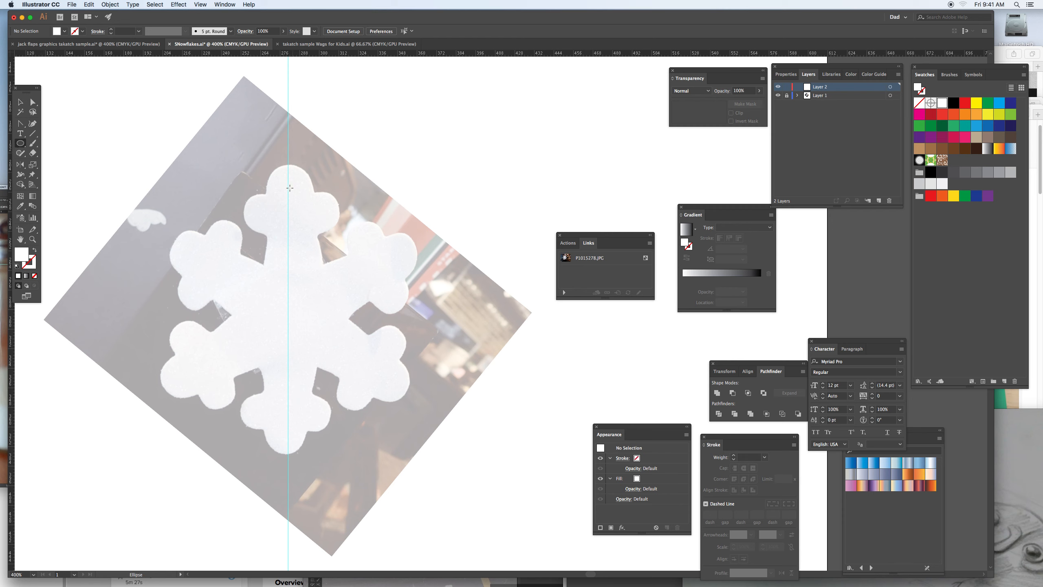
drag(287, 180, 297, 214)
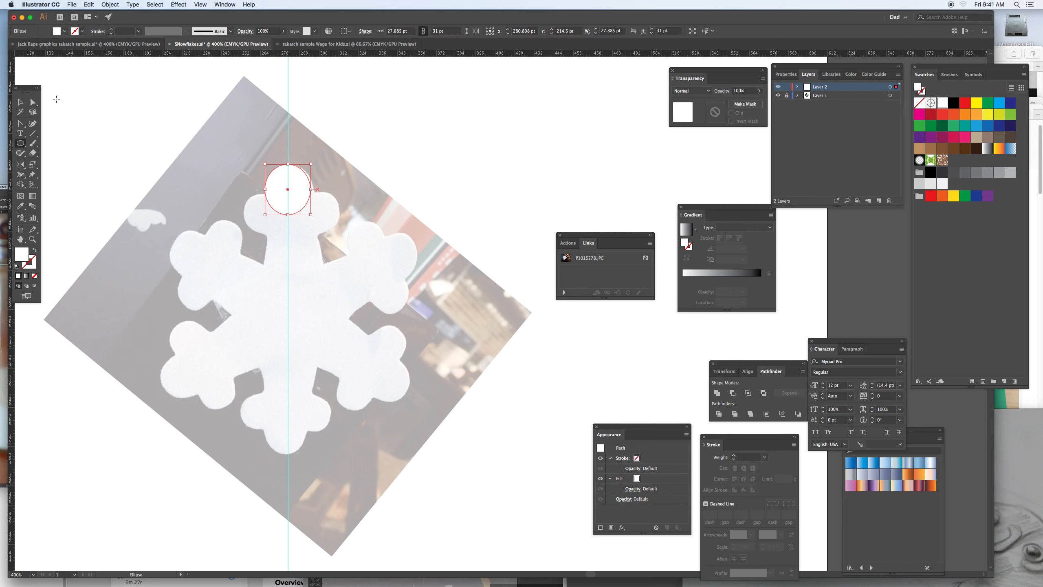
click(953, 115)
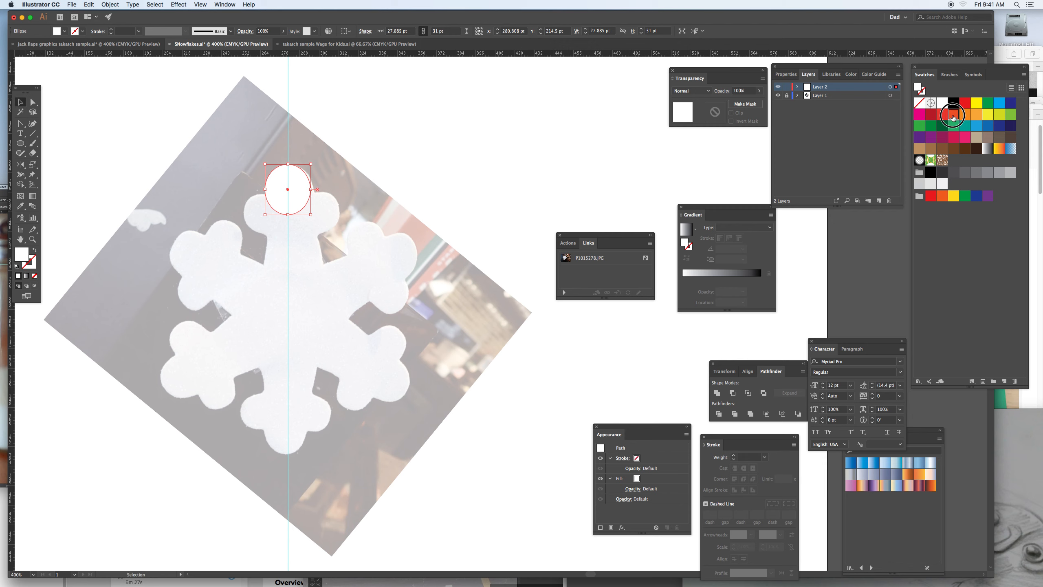
click(953, 115)
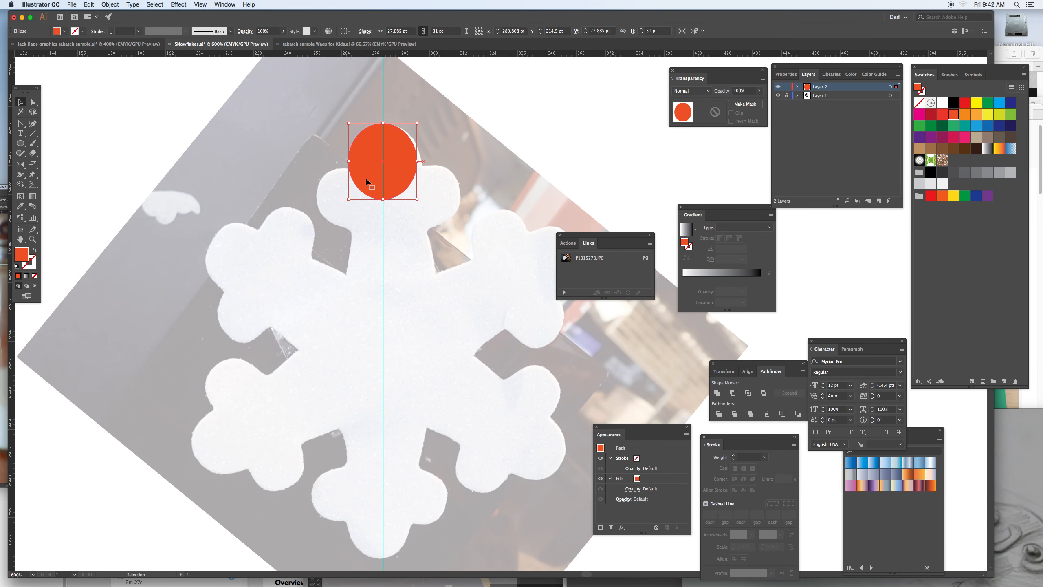
- Draw an outline-only orange-red circle fitted to the arm's left lobe
drag(382, 160, 336, 219)
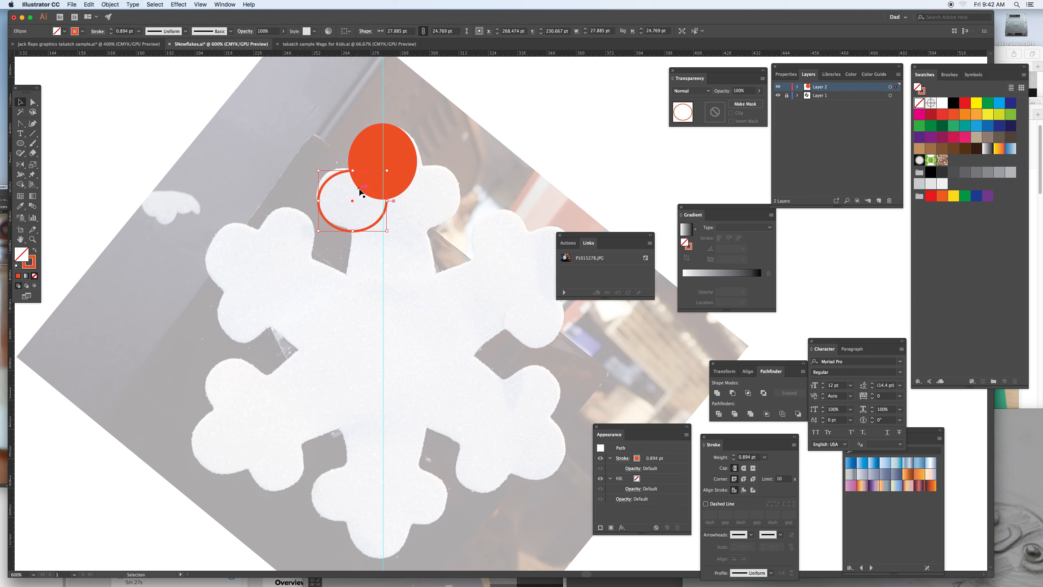
drag(352, 180, 347, 199)
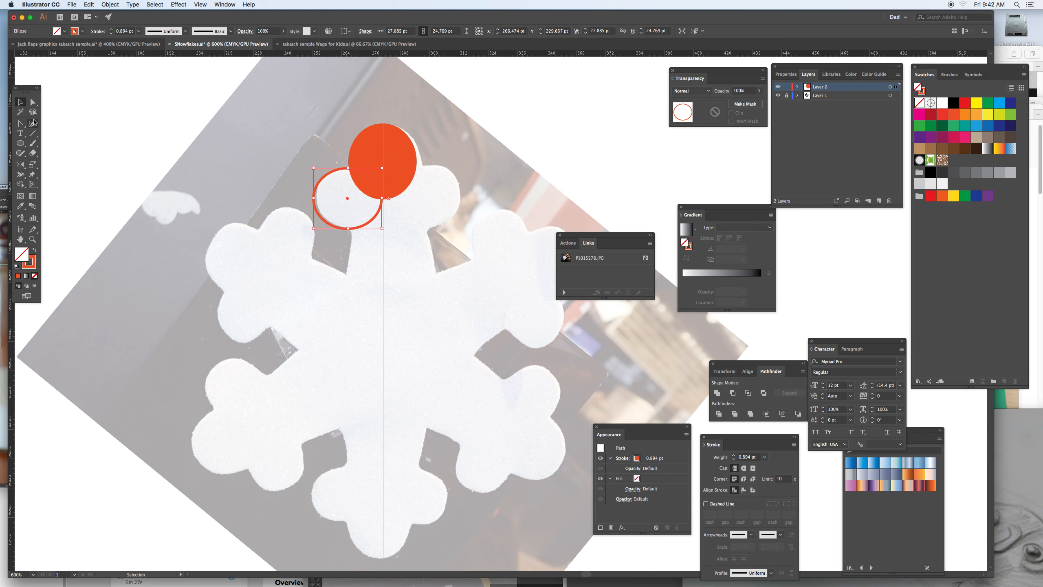
click(21, 123)
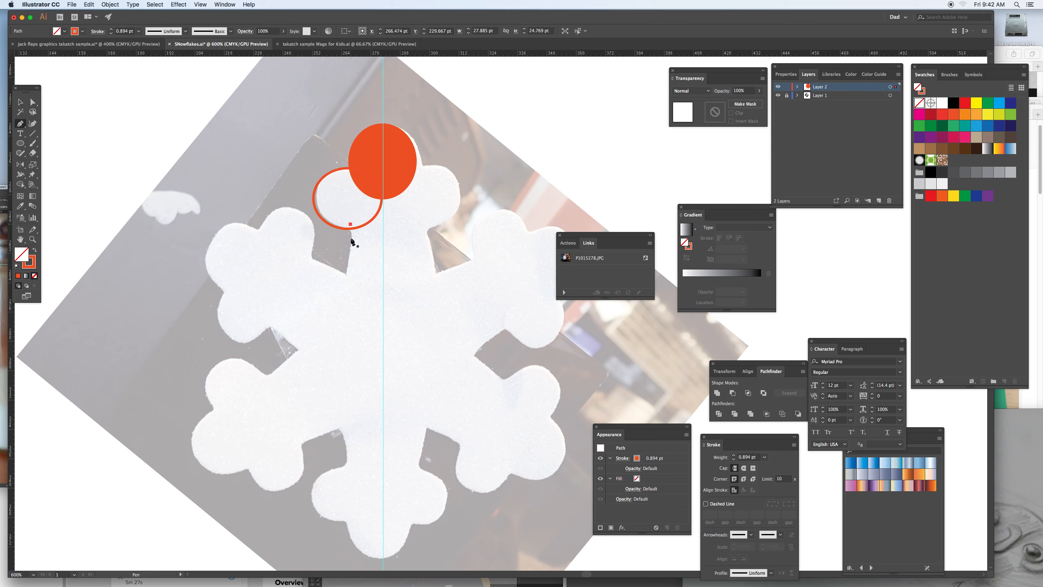
- Trace the upright arm's left edge with the Pen tool down to the centre guide
drag(349, 225, 383, 345)
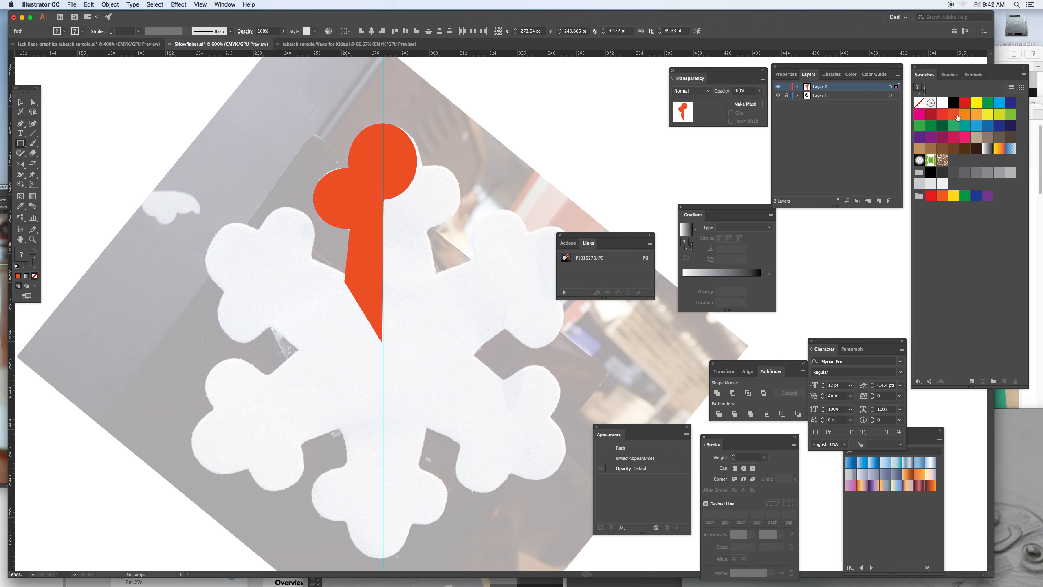
mouse_move(355, 279)
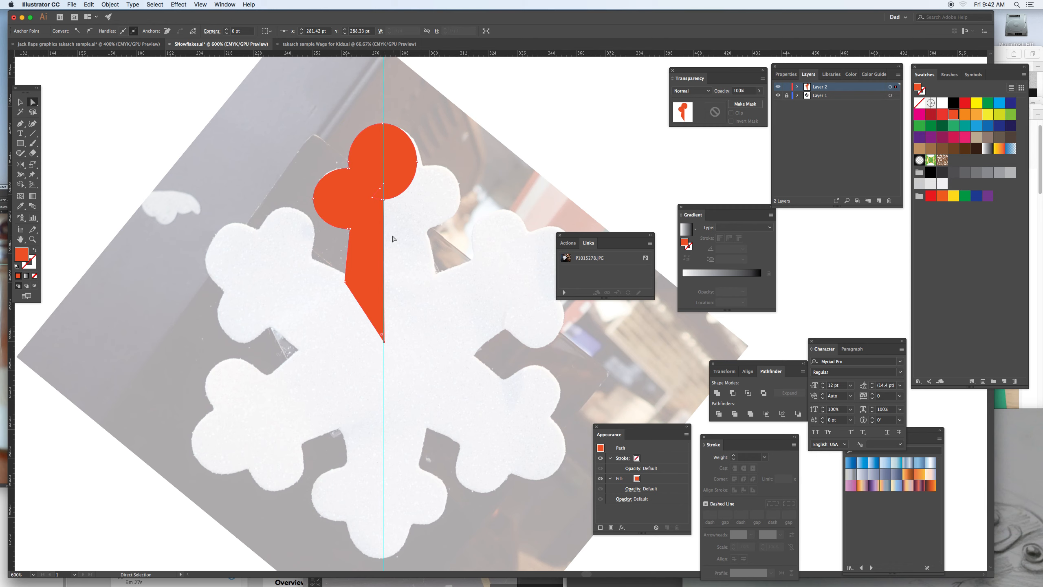
mouse_move(387, 344)
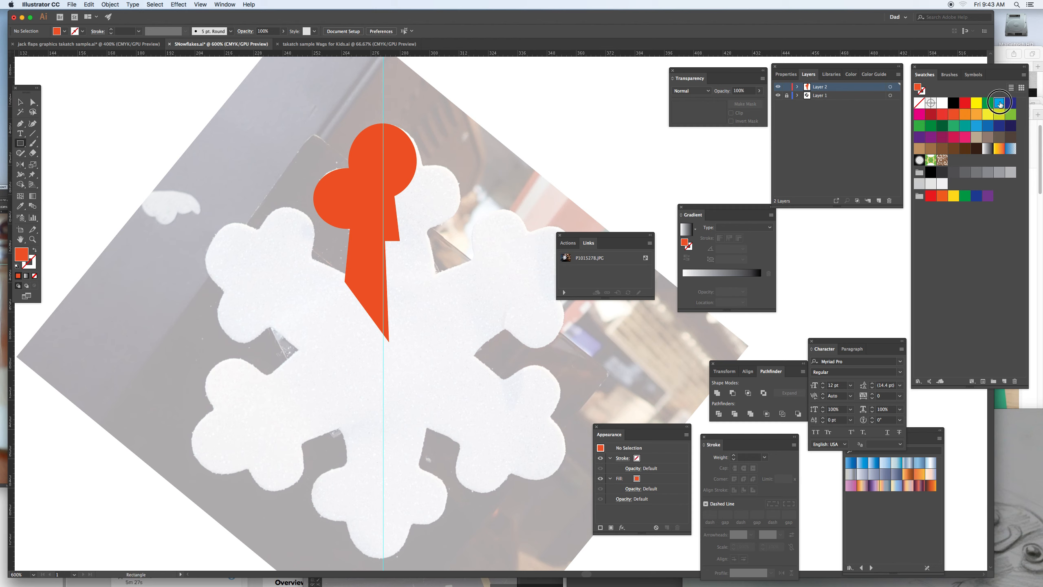
- Draw a blue rectangle right of the centre guide and delete the red overlap
drag(381, 111, 376, 335)
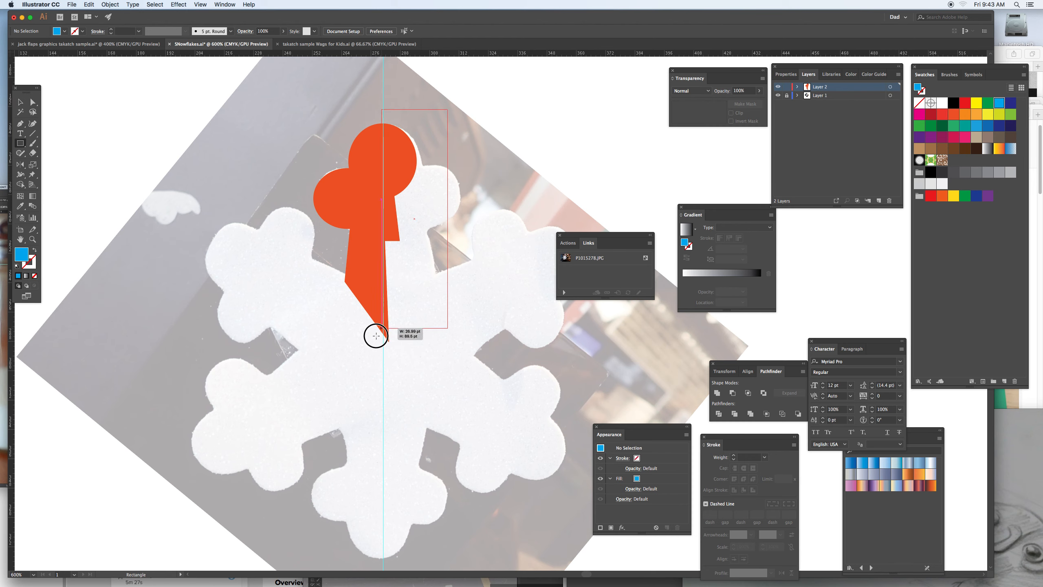
drag(379, 109, 447, 362)
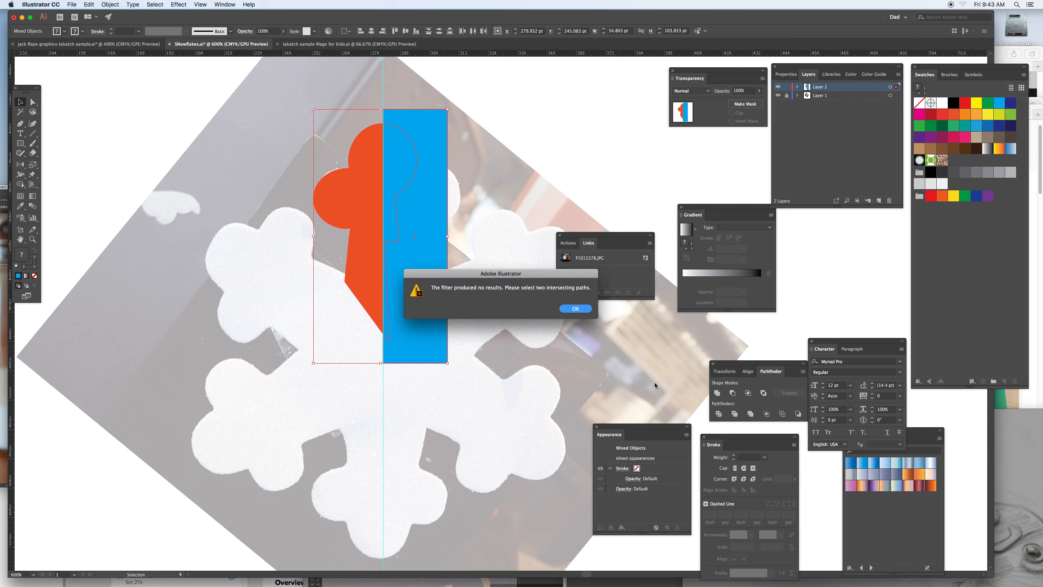
click(575, 308)
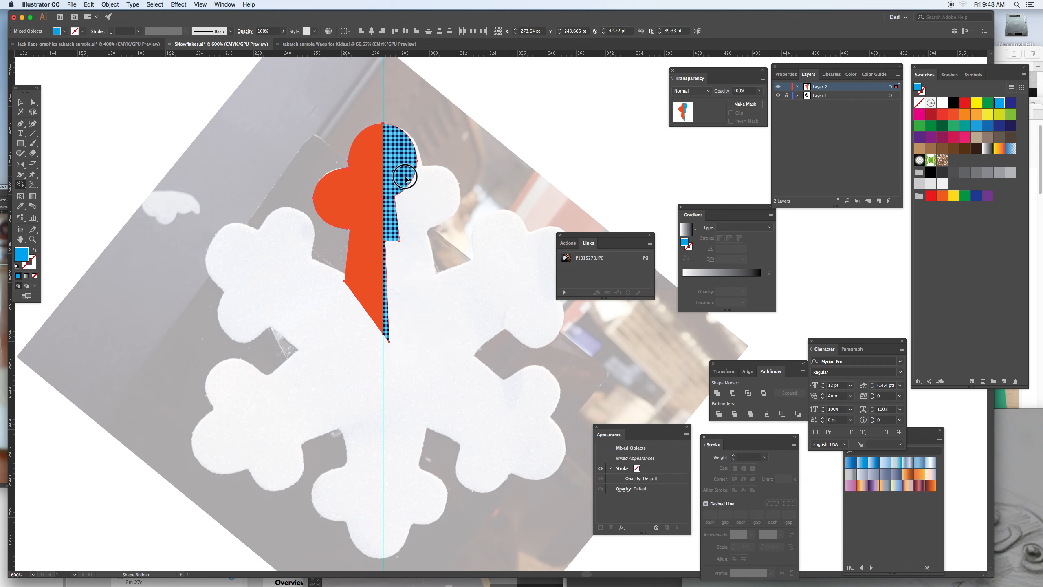
click(403, 176)
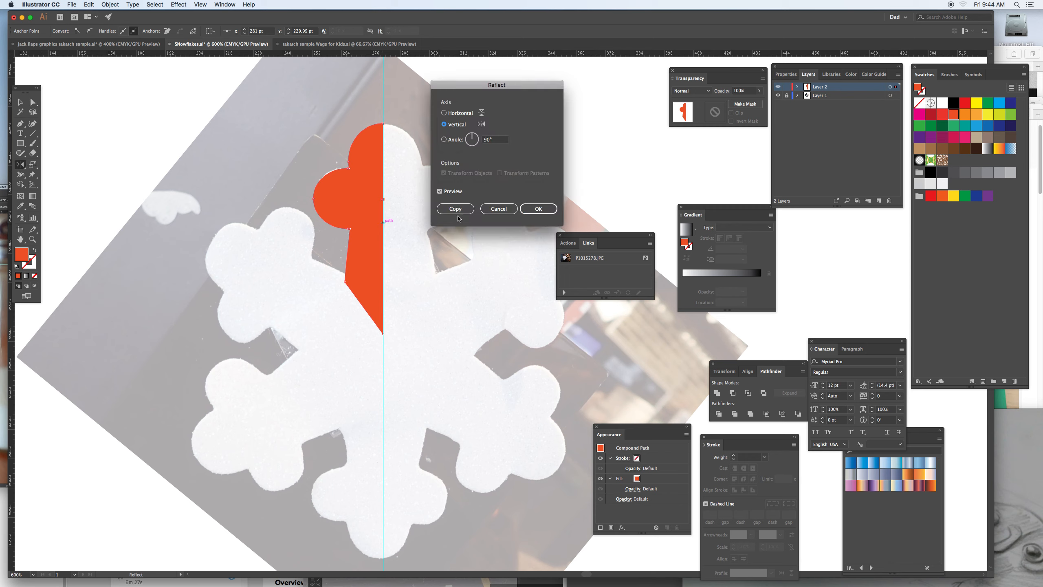
- Make a vertically reflected copy of the half-arm and place the blue arm at the top
click(537, 208)
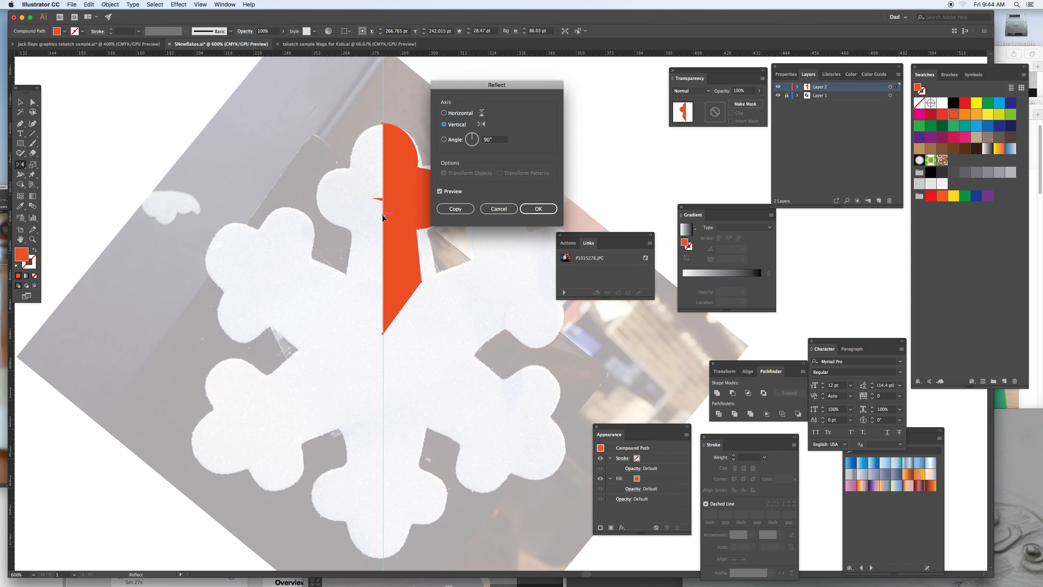
click(537, 208)
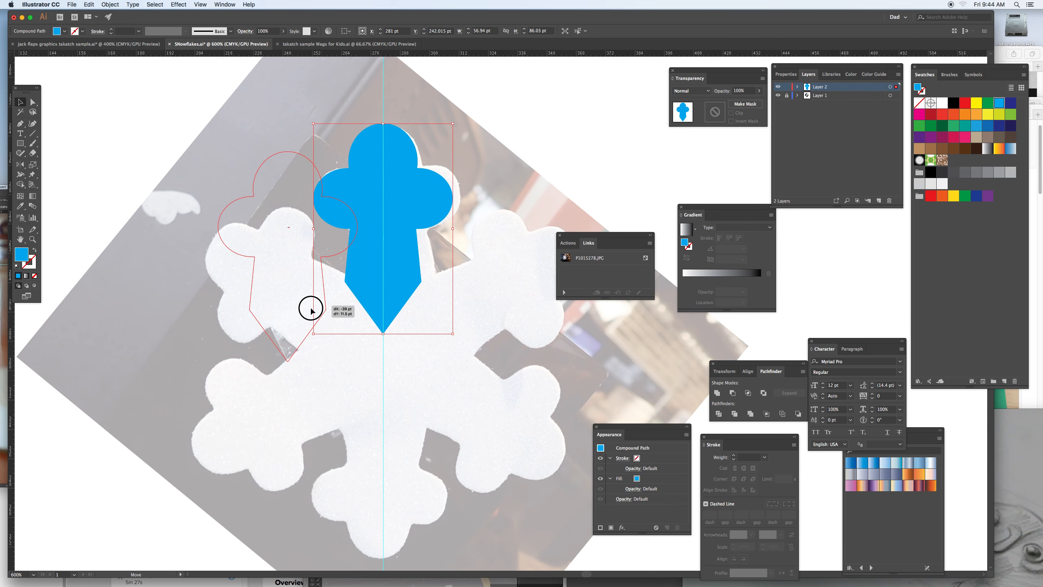
drag(382, 232, 280, 232)
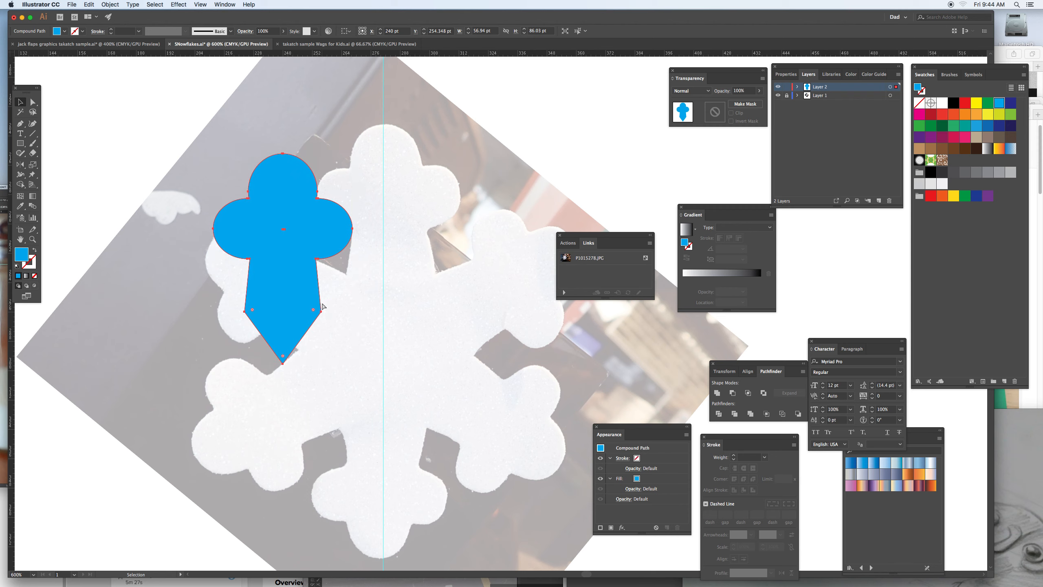
drag(282, 246, 382, 233)
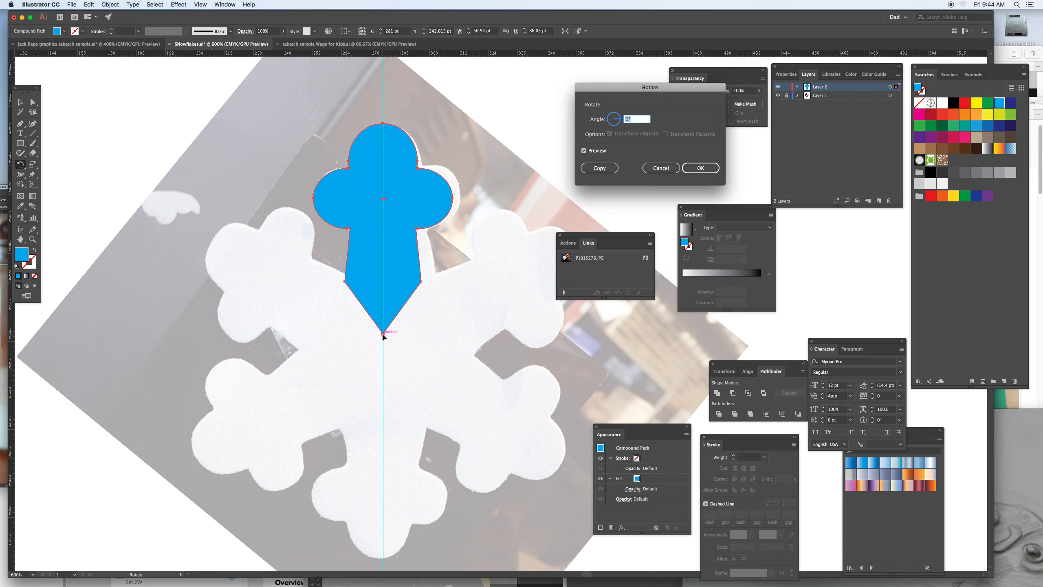
mouse_move(388, 449)
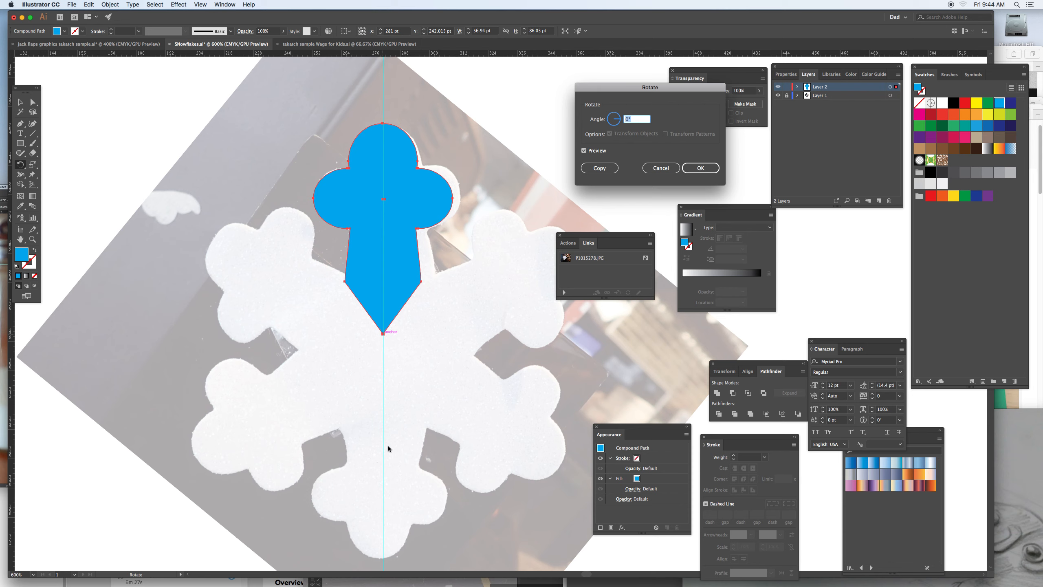
mouse_move(641, 126)
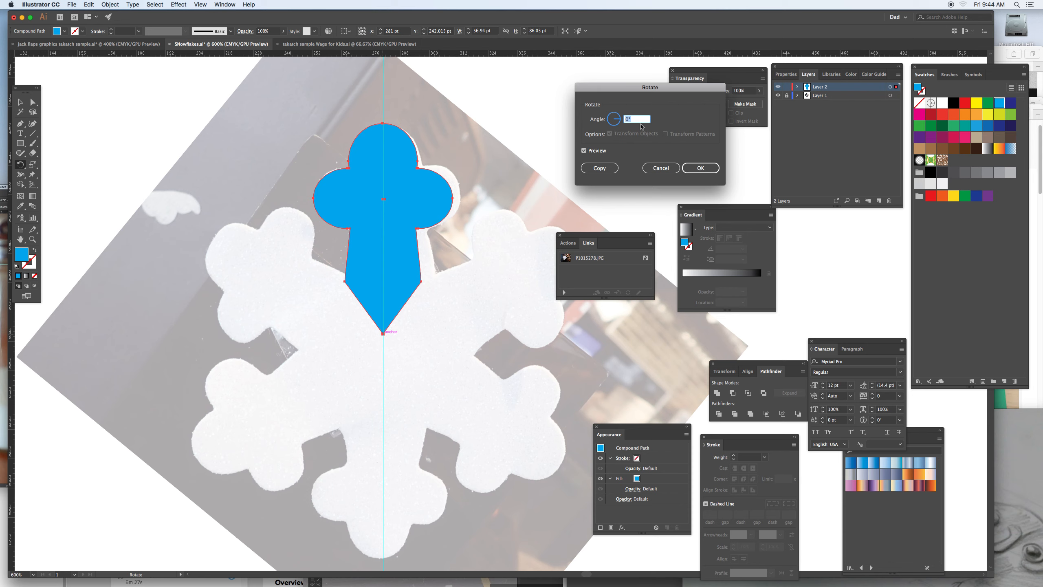
- Rotate a copy of the arm by 360/6 degrees around its base point
text(360)
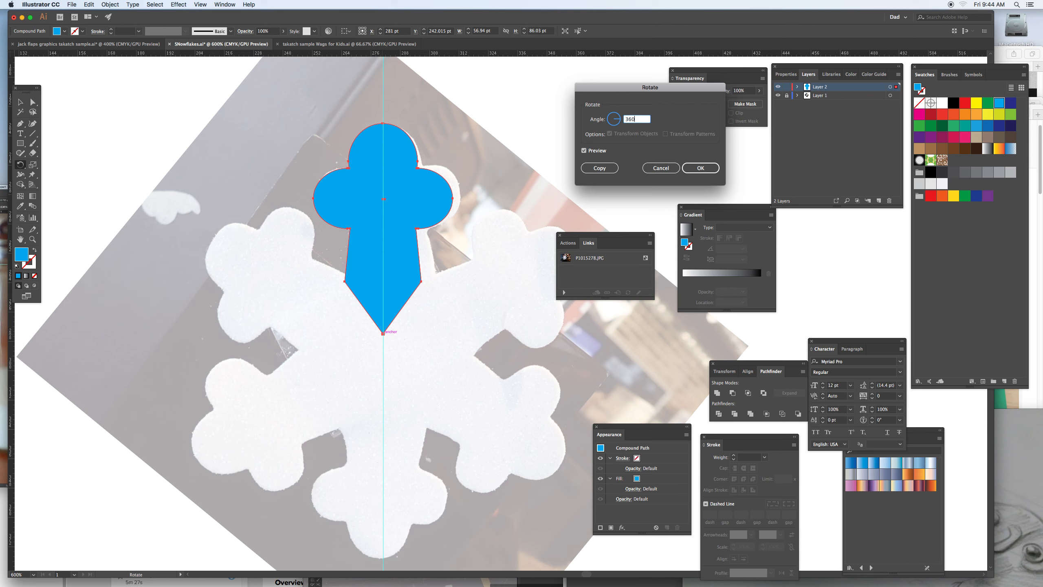
text(/)
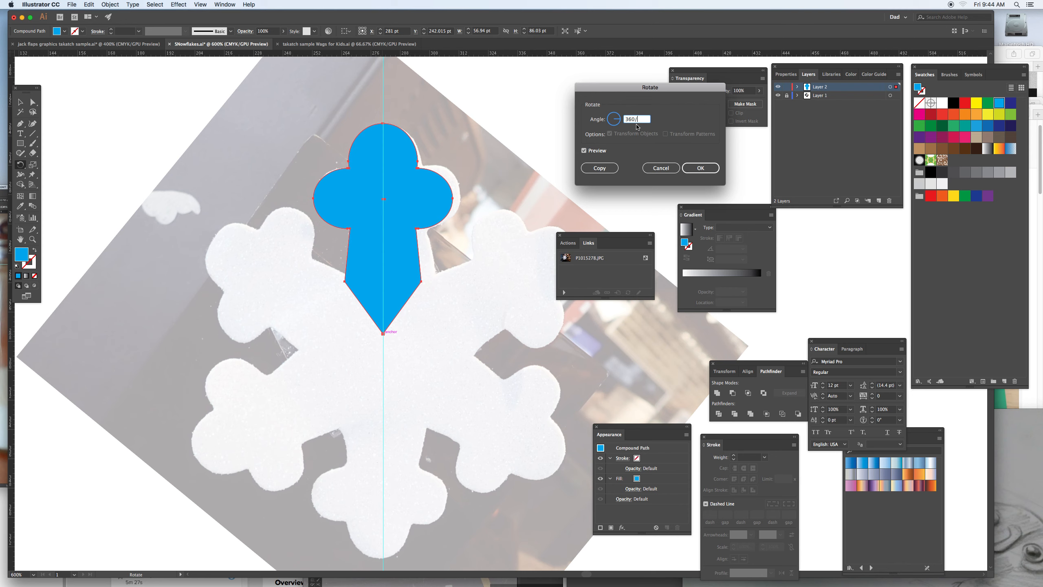
text(6)
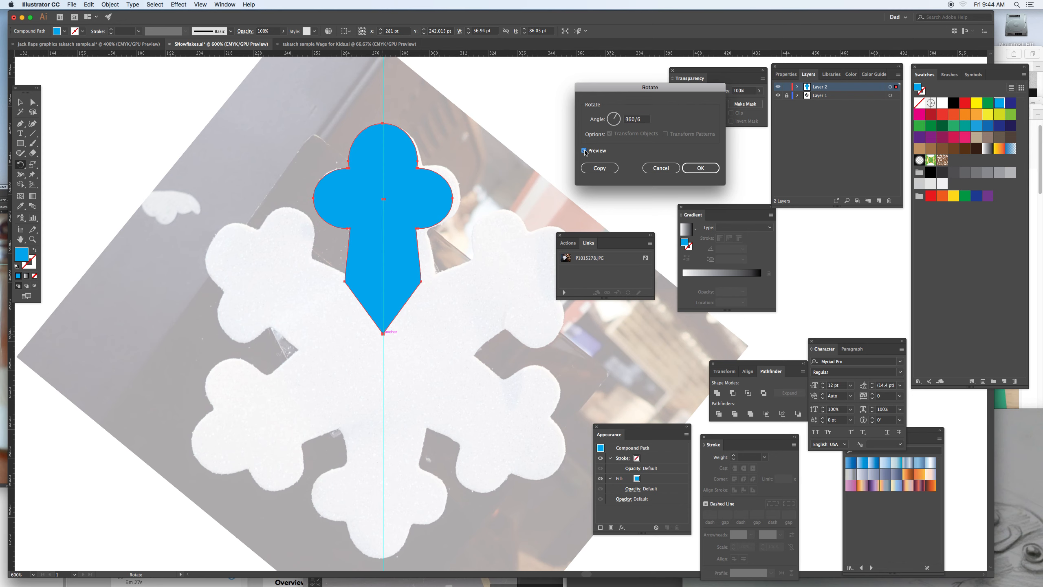
click(700, 167)
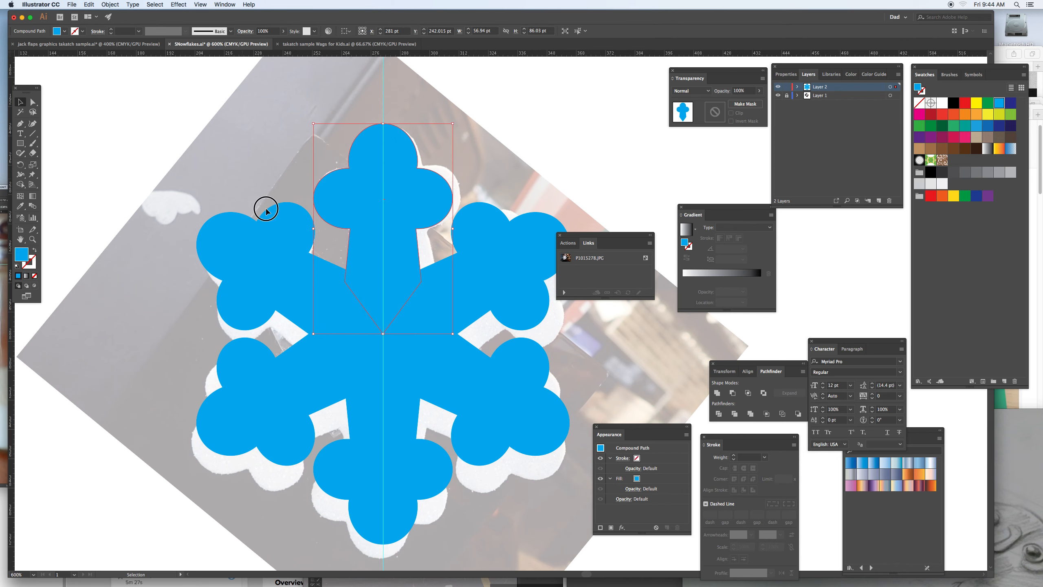
- Select all six arms and set the stroke weight to 2 pt
click(718, 391)
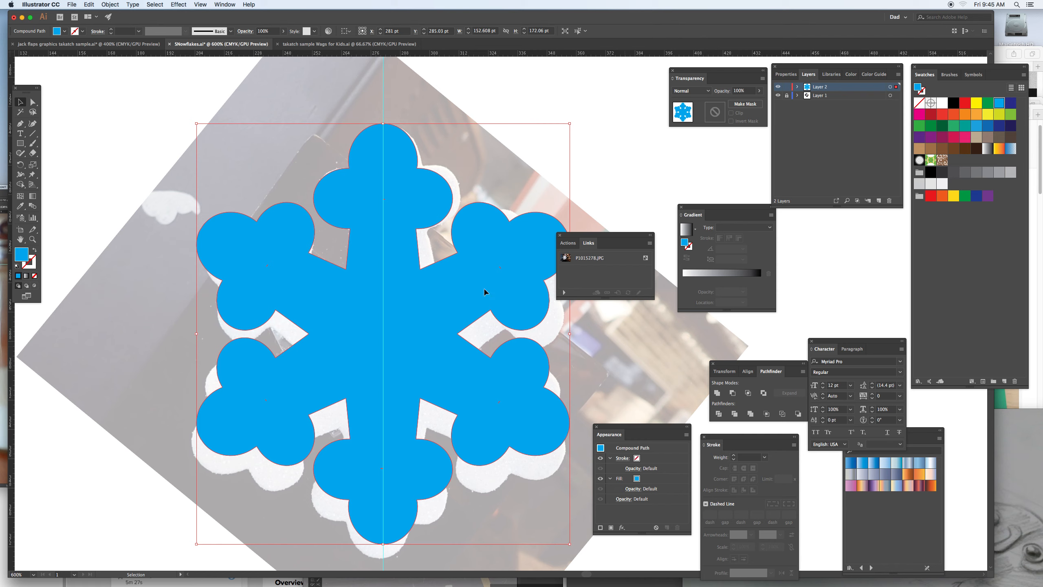
mouse_move(267, 269)
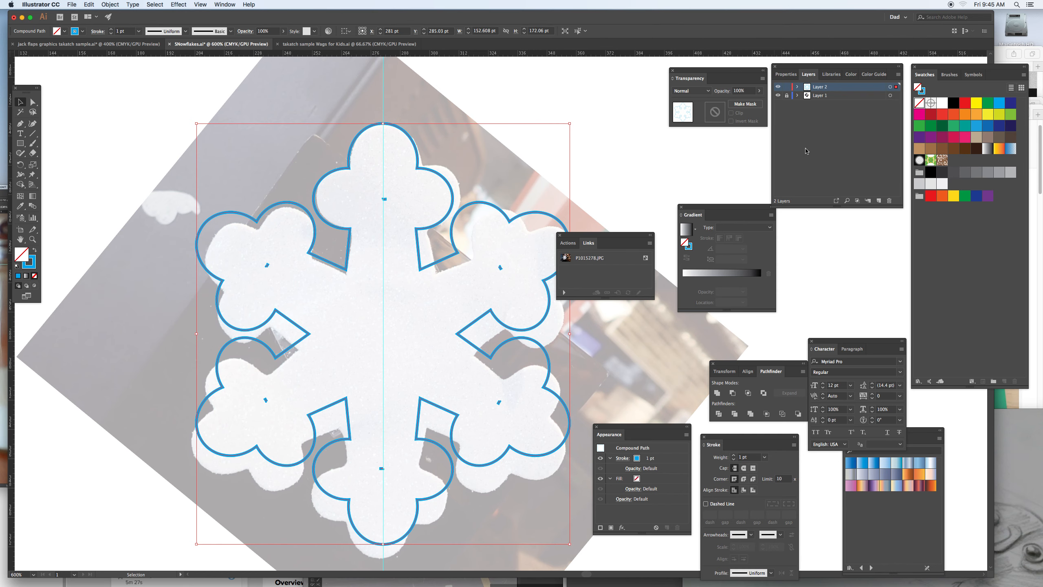
mouse_move(709, 427)
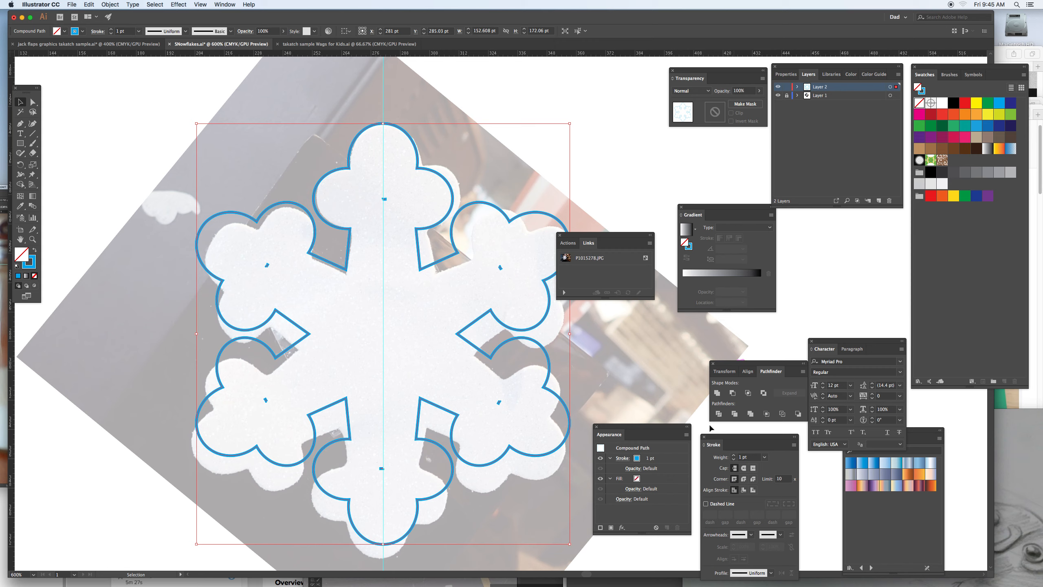
text(4 pt)
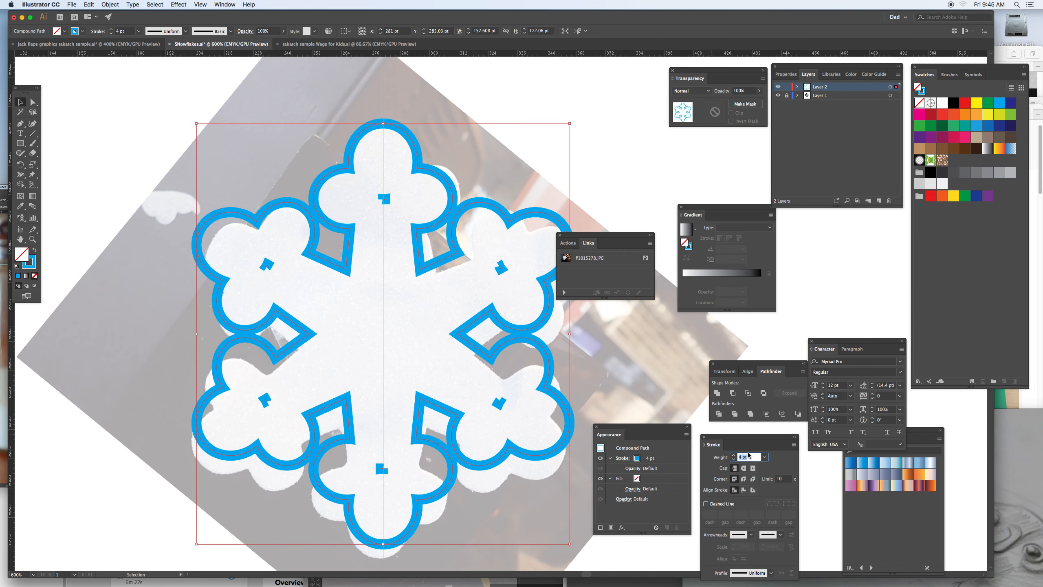
text(2 pt)
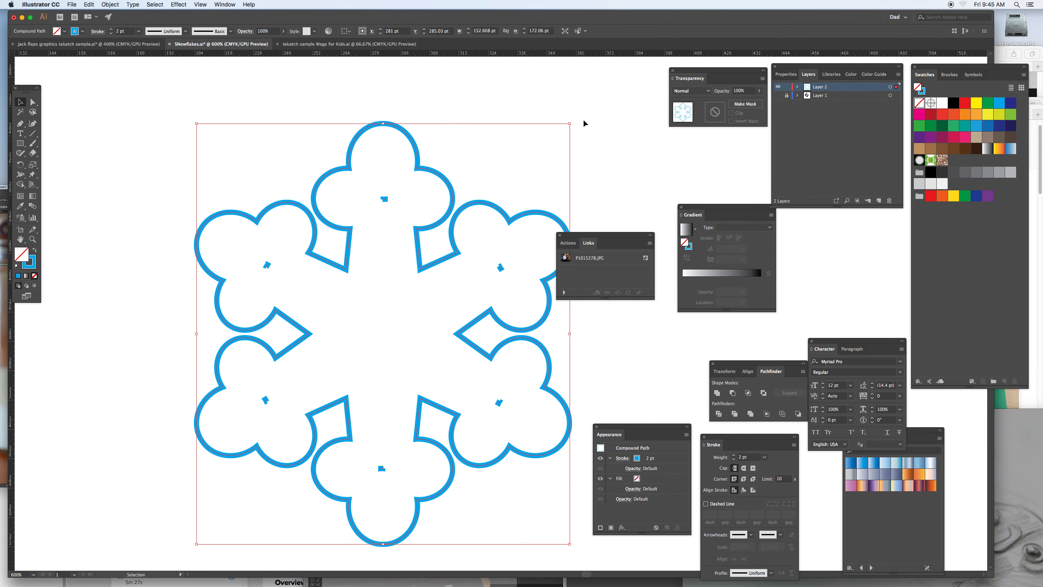
drag(569, 124, 612, 175)
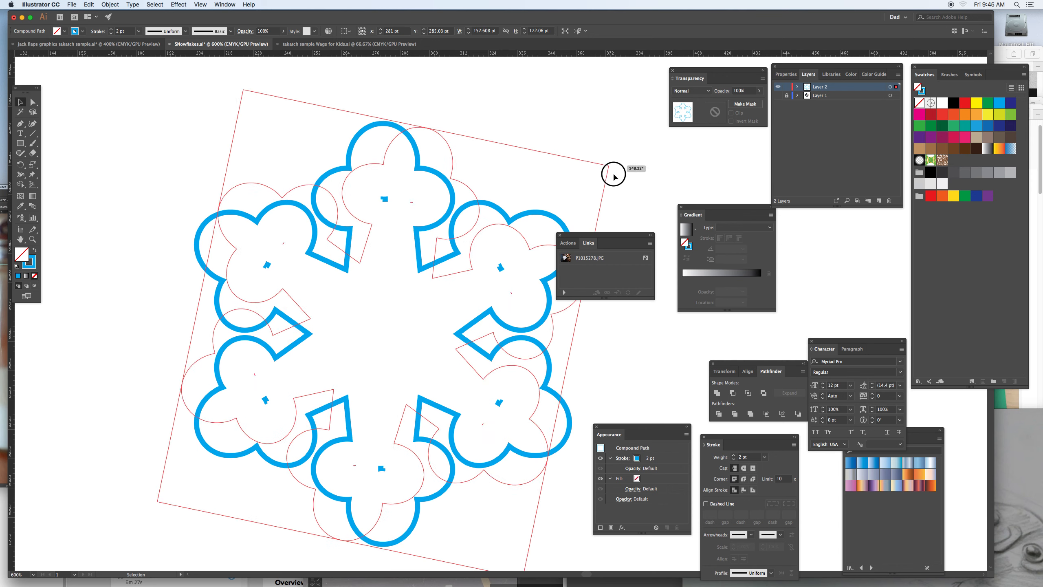
drag(612, 174, 632, 219)
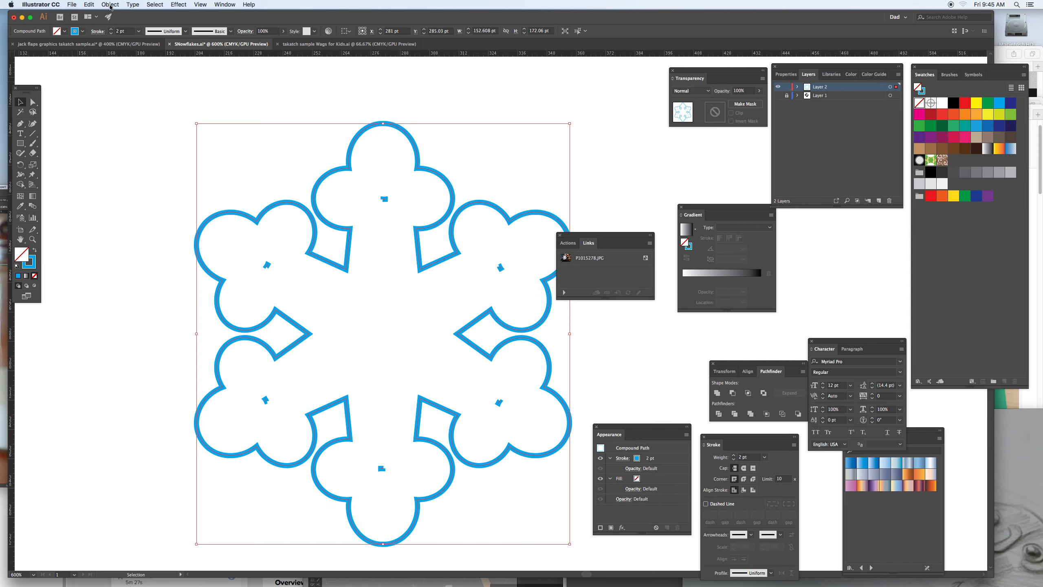
- Apply Offset Path at 4 pt to the snowflake outline
click(109, 5)
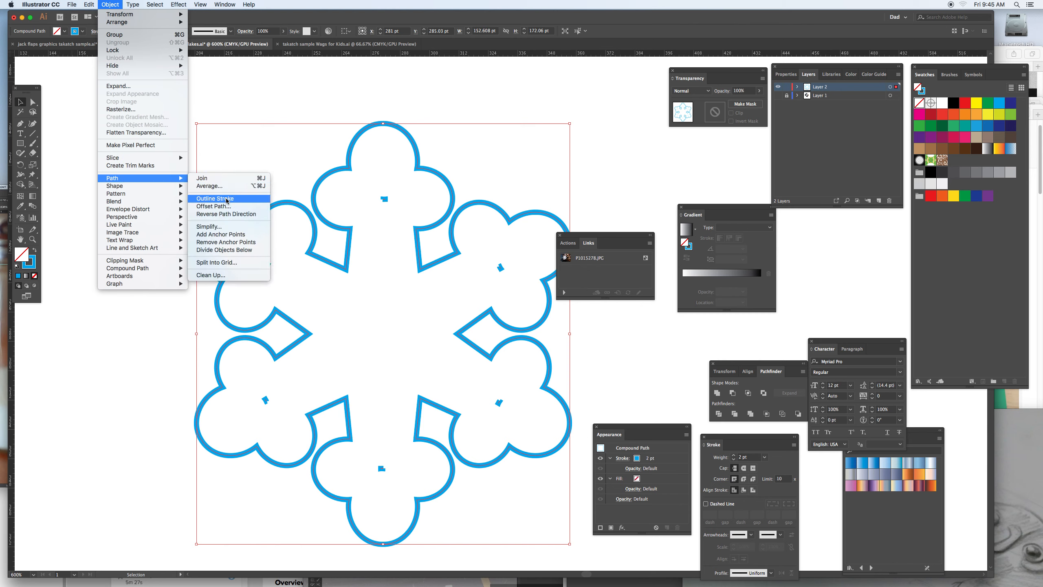
click(227, 198)
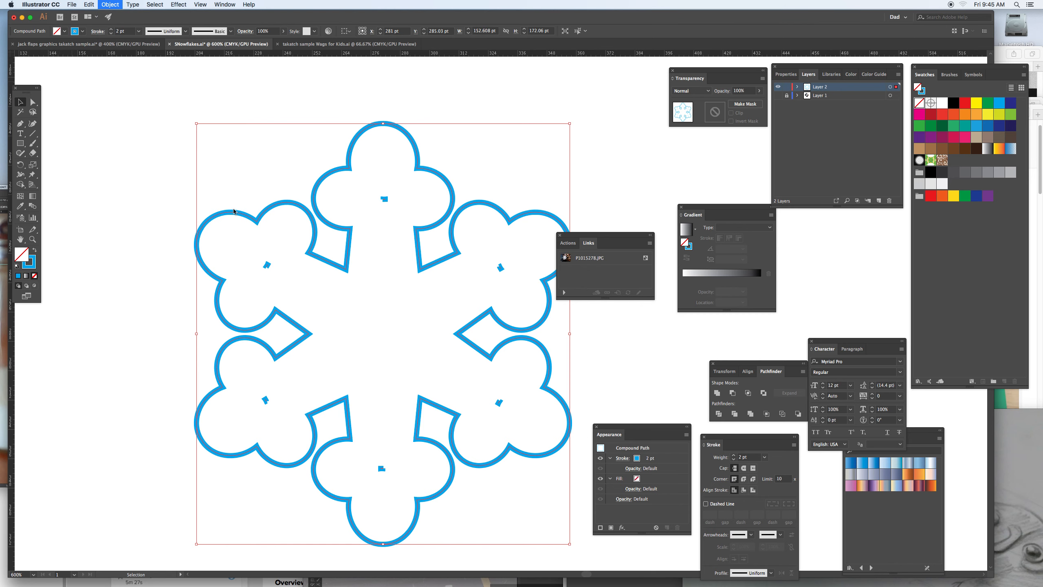
click(110, 4)
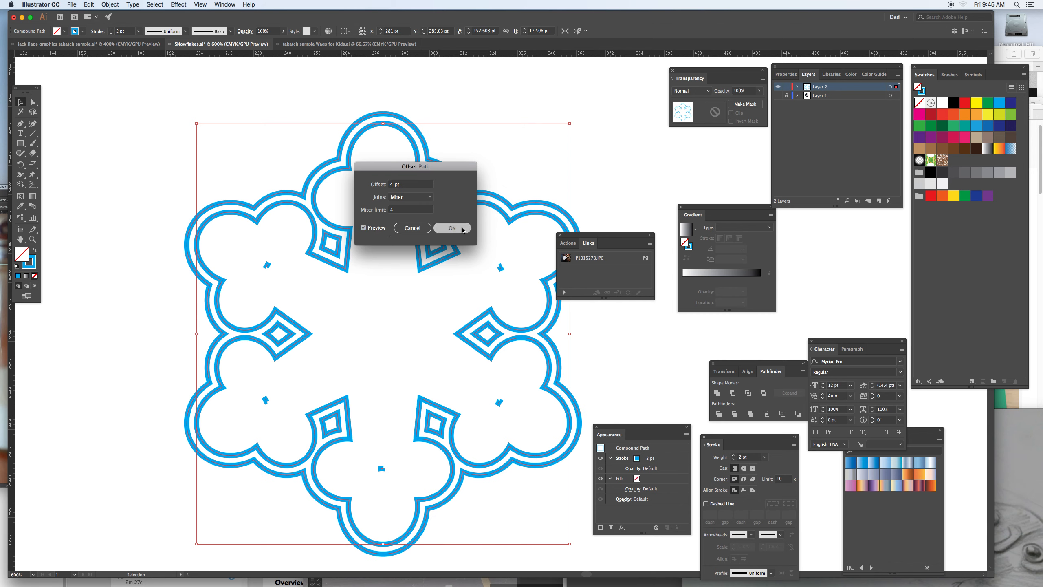
click(452, 227)
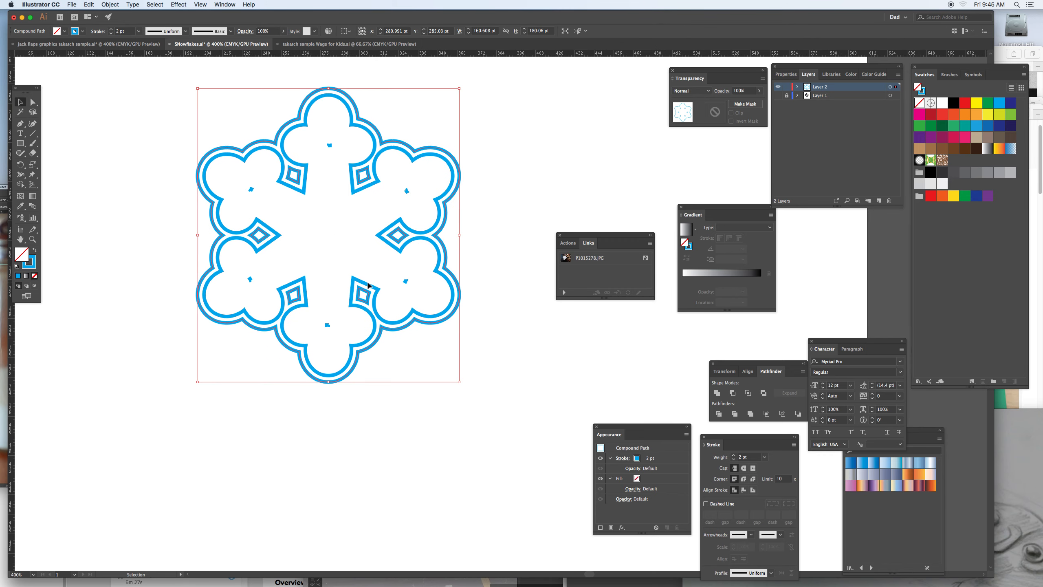
mouse_move(382, 273)
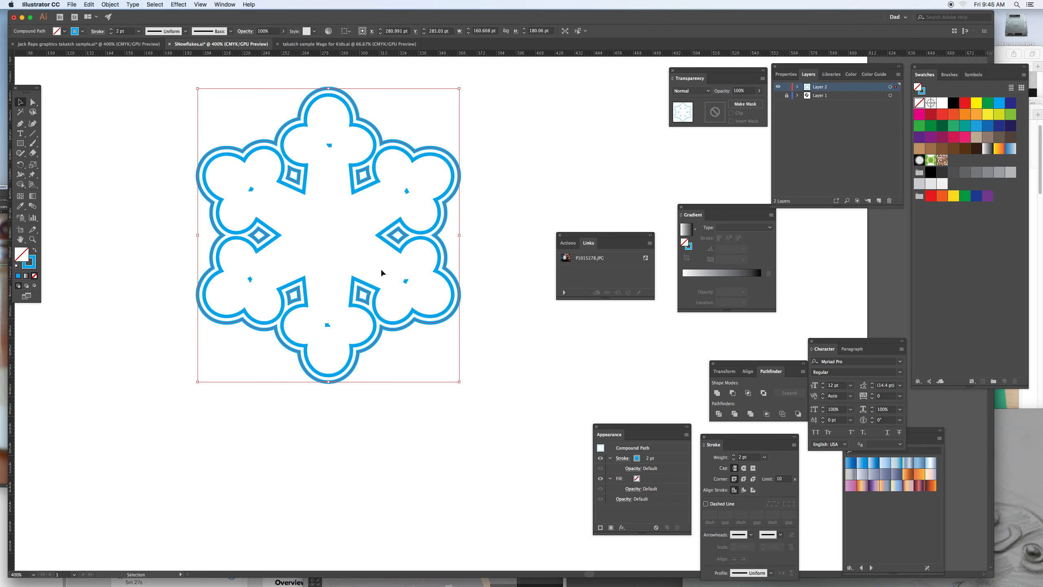